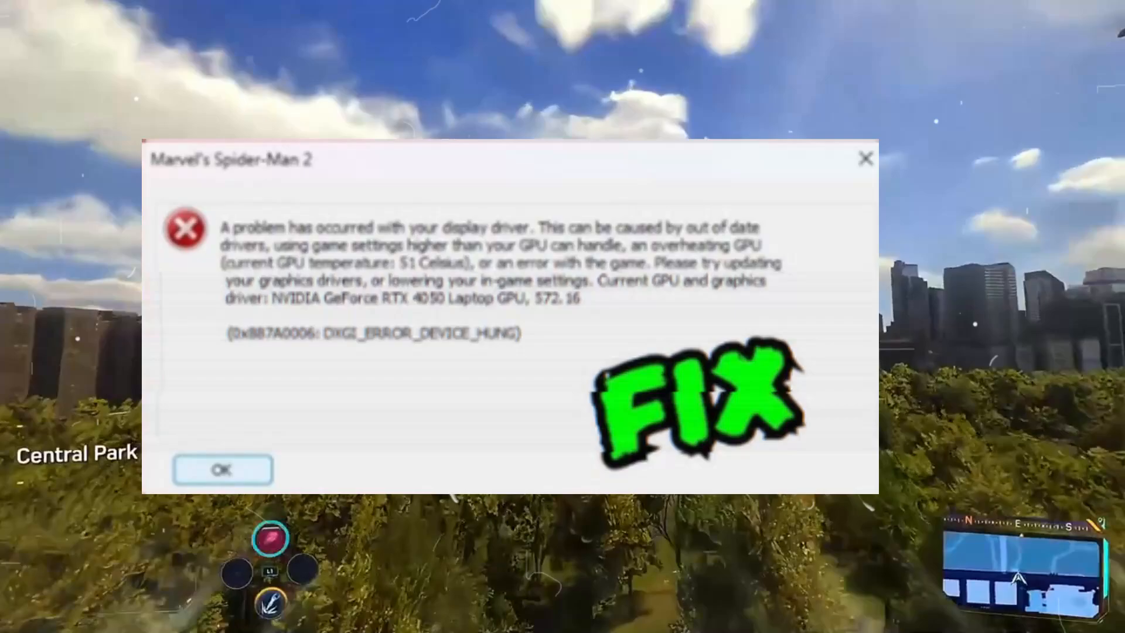
# Check for driver updates in GeForce Experience, confirming GeForce 536.23 is current.
pyautogui.click(222, 470)
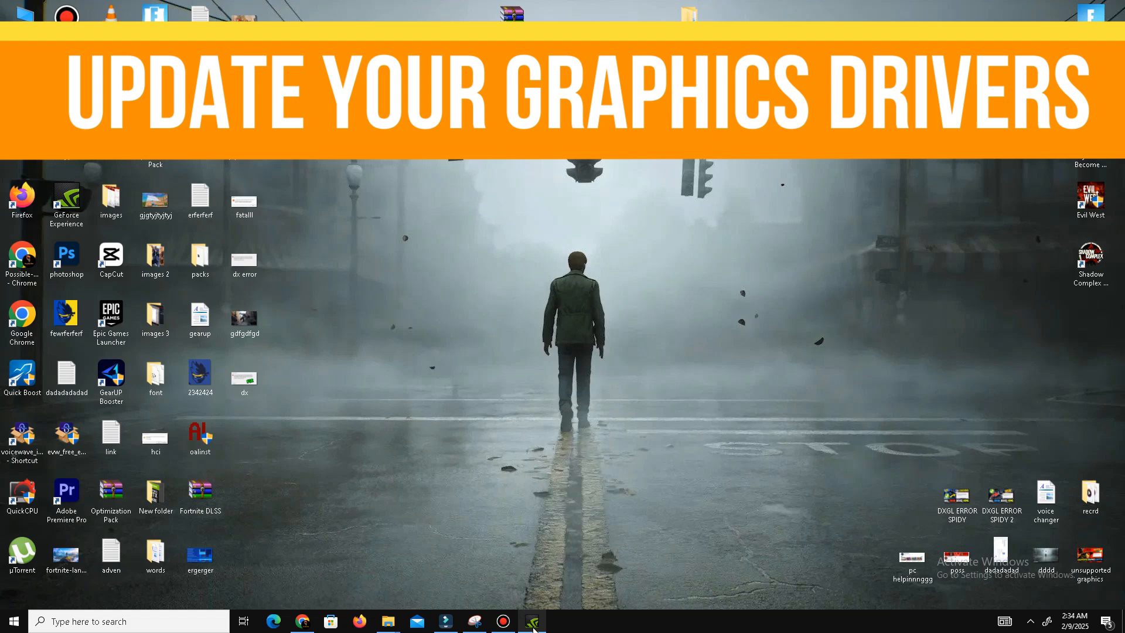
pyautogui.click(531, 620)
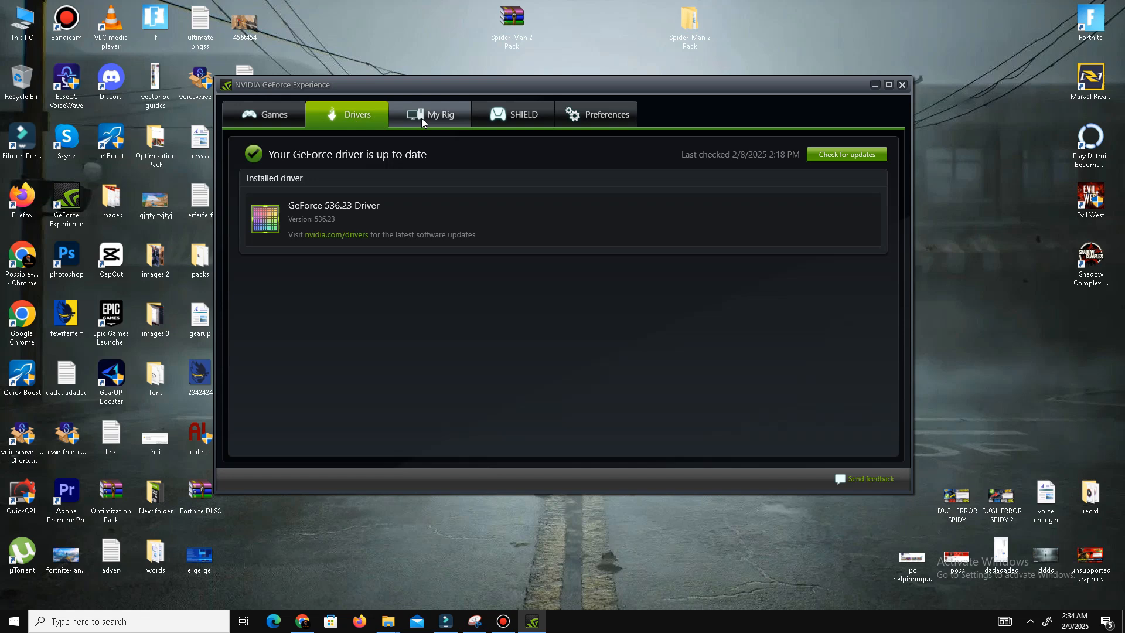
pyautogui.moveTo(779, 133)
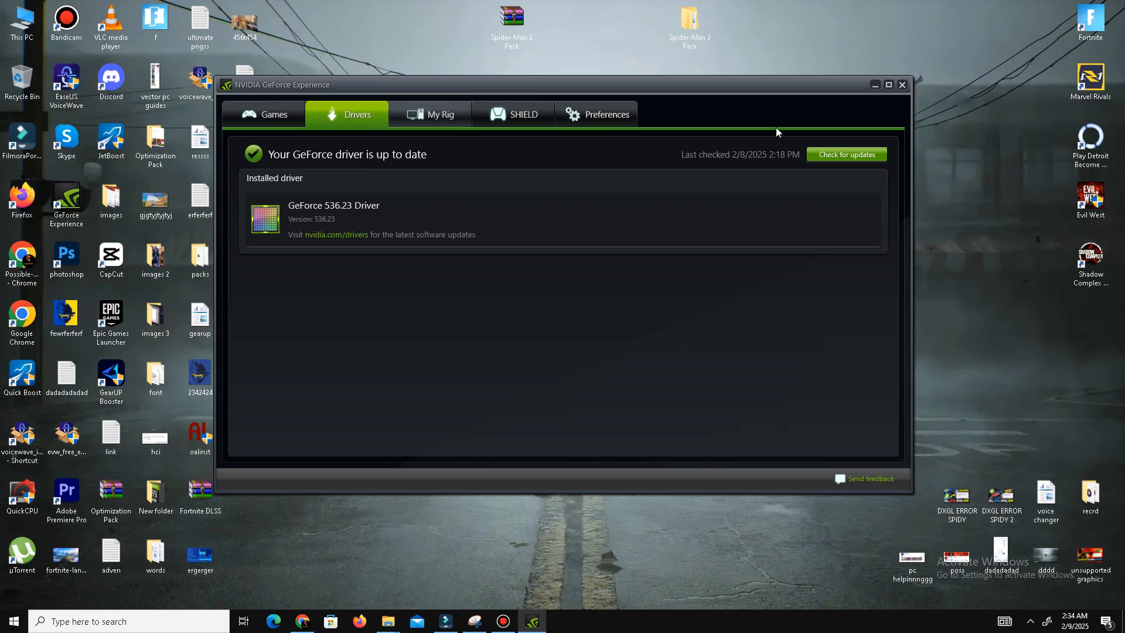
pyautogui.click(846, 154)
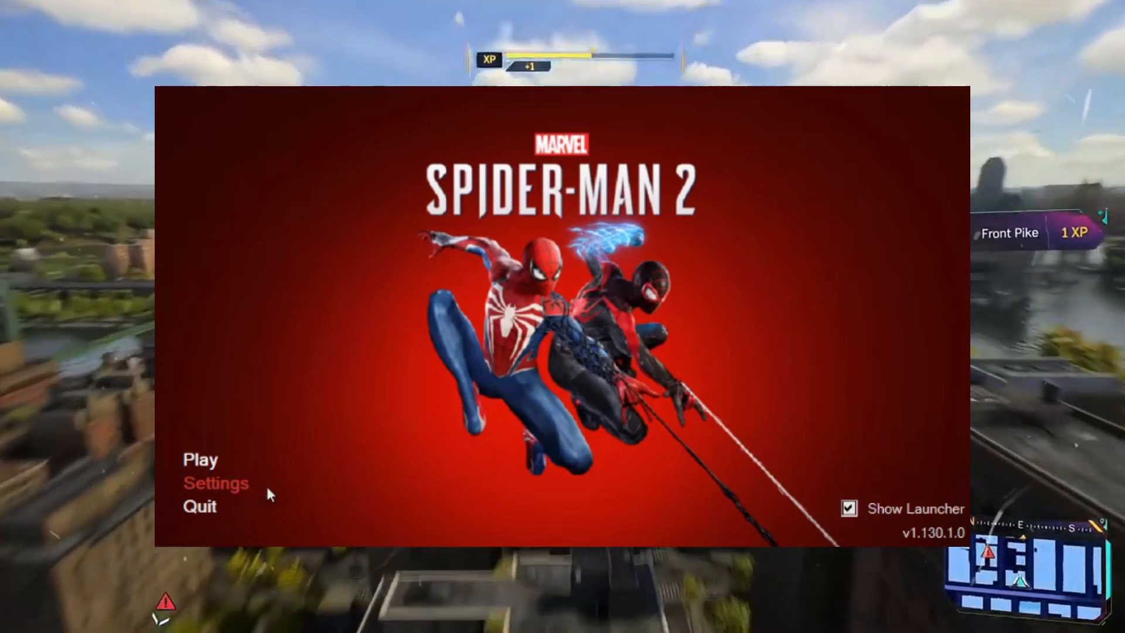
# Open Settings from the Spider-Man 2 launcher's launch menu.
pyautogui.click(216, 482)
pyautogui.write('se')
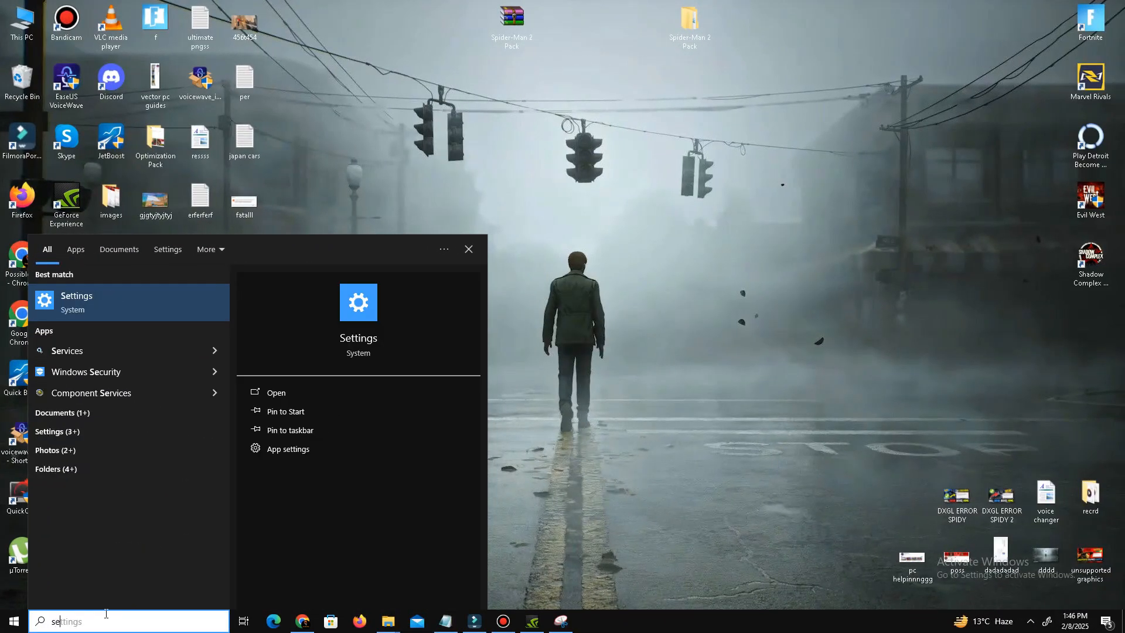
# Turn off background apps under Privacy and Game Bar under Gaming in Windows Settings.
pyautogui.click(76, 297)
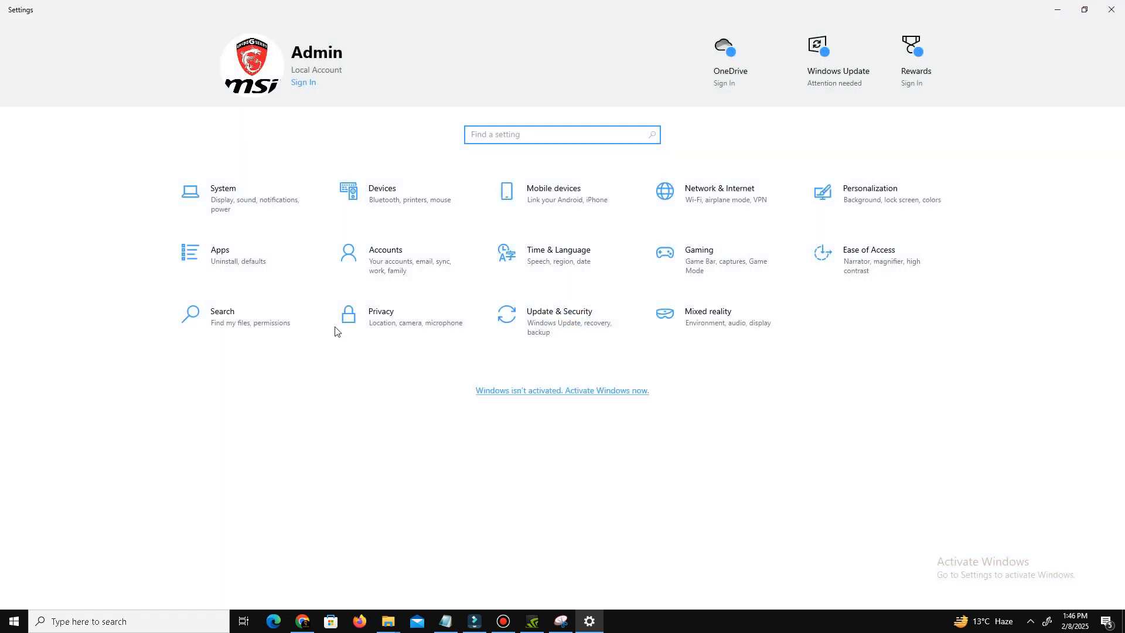
pyautogui.click(381, 311)
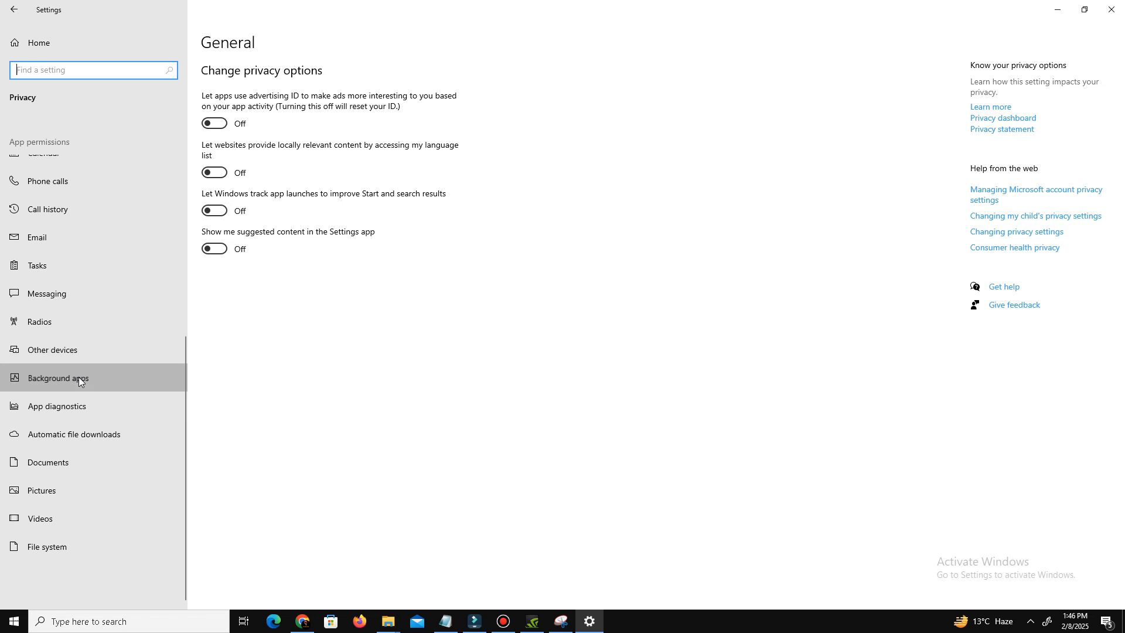
pyautogui.click(60, 378)
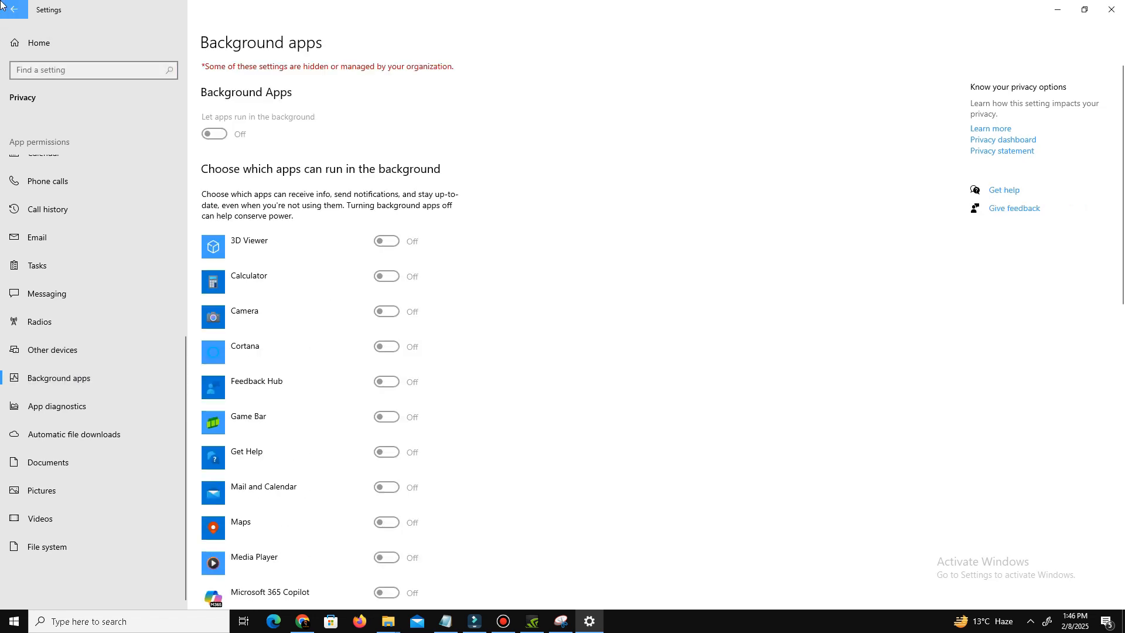
pyautogui.click(13, 10)
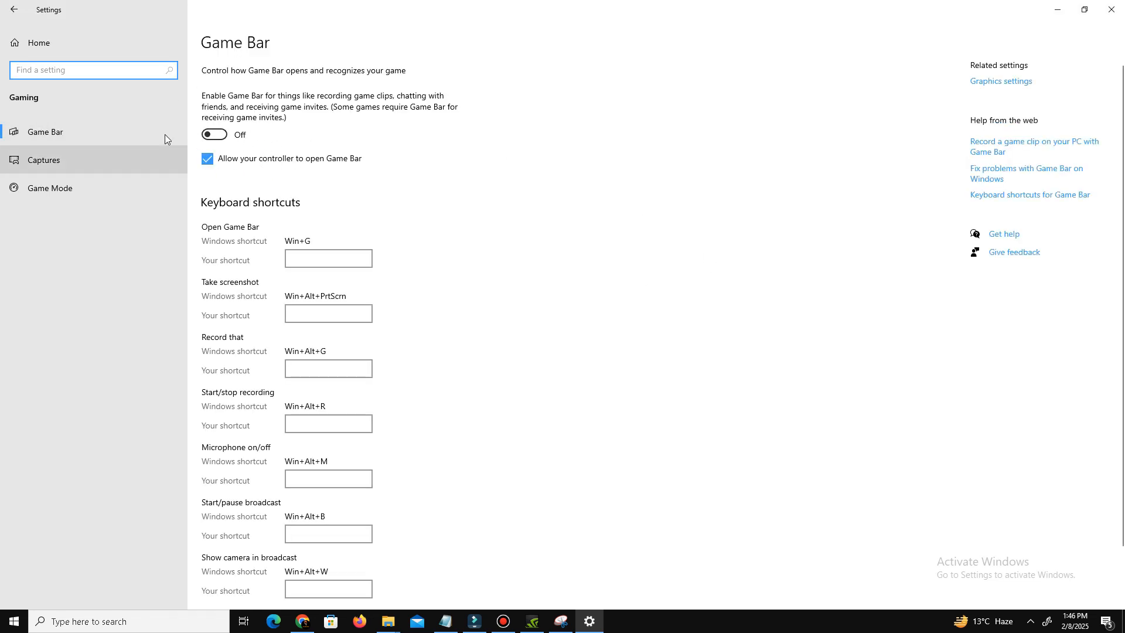
pyautogui.click(49, 188)
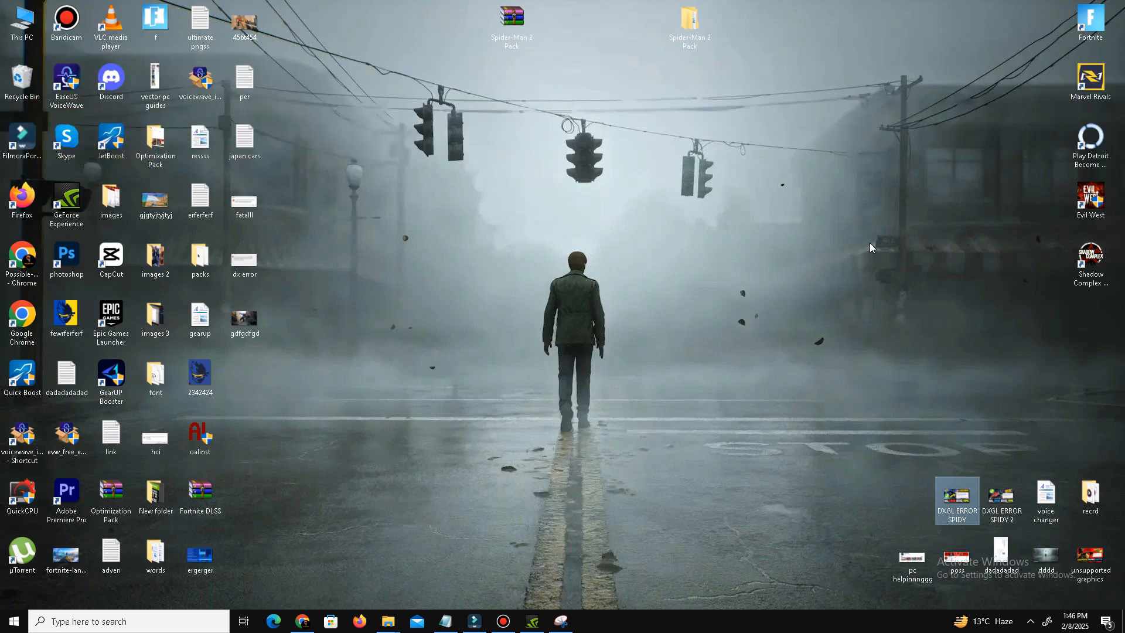
# Run 'prefetch', grant folder access, and delete all the Prefetch files.
pyautogui.press('Win+r')
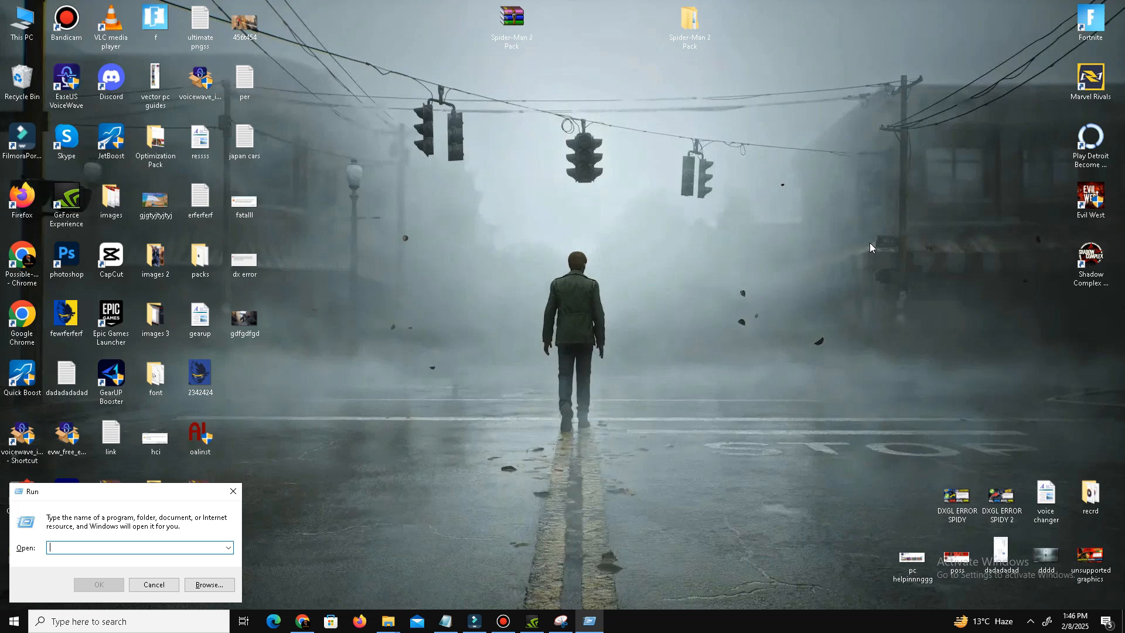
pyautogui.write('prefet')
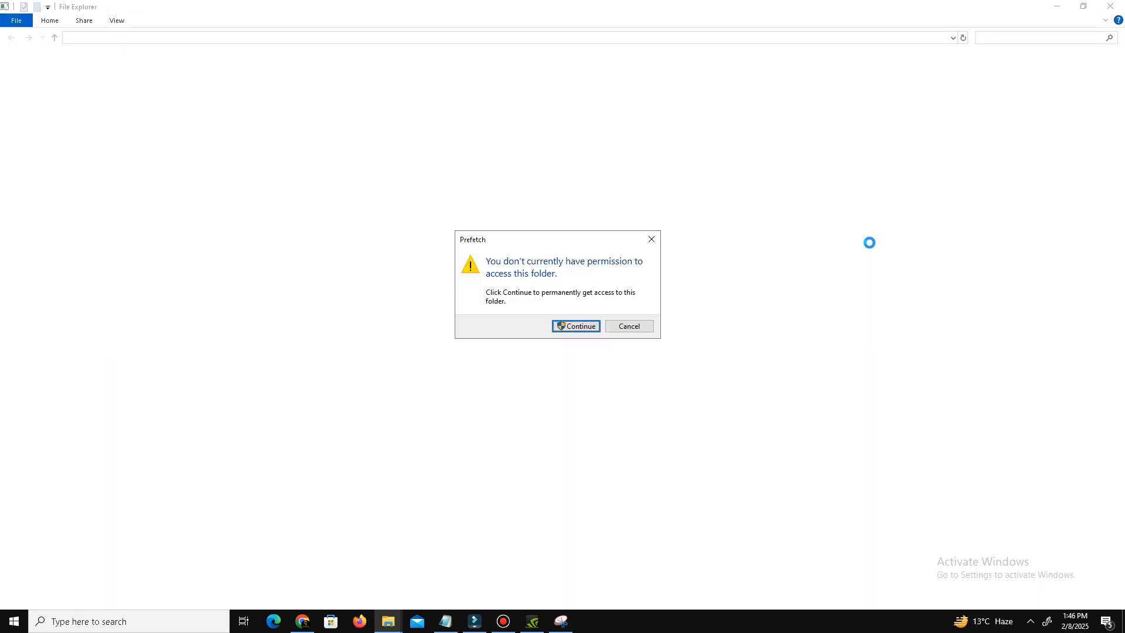
pyautogui.click(574, 325)
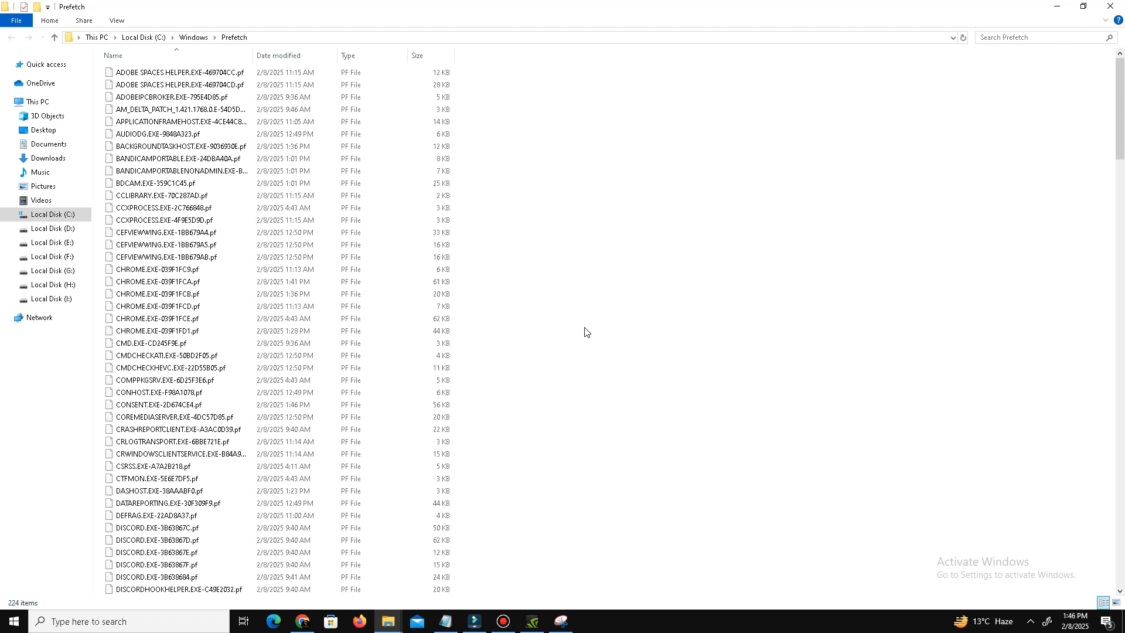
pyautogui.rightClick(166, 355)
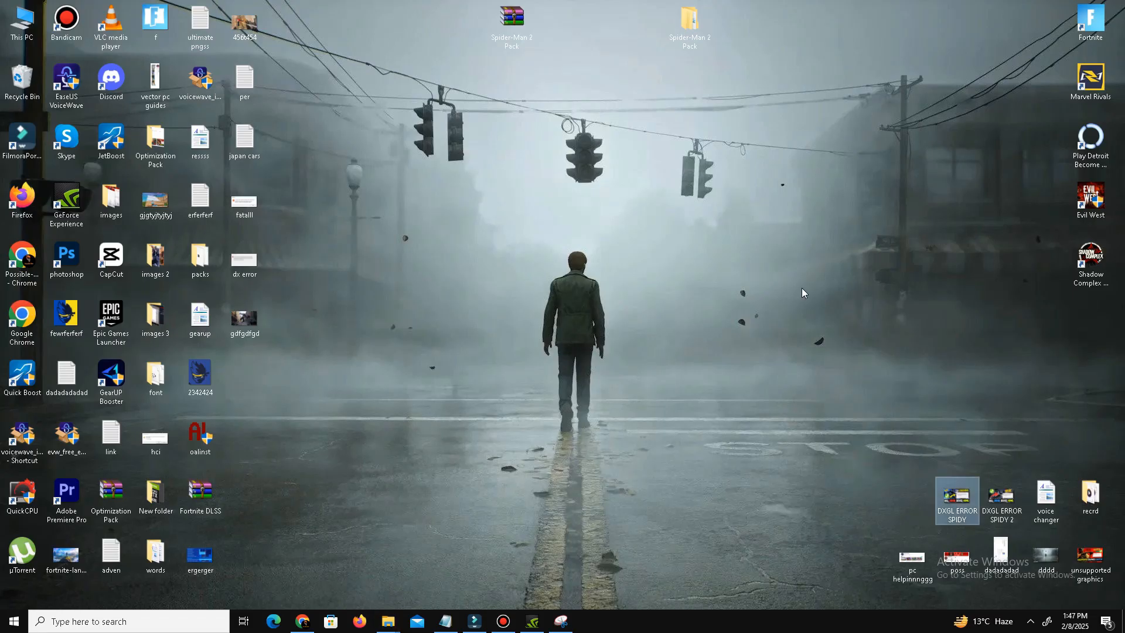
# Run '%temp%' and delete the temporary files, cutting 81 items to 24.
pyautogui.press('Win+r')
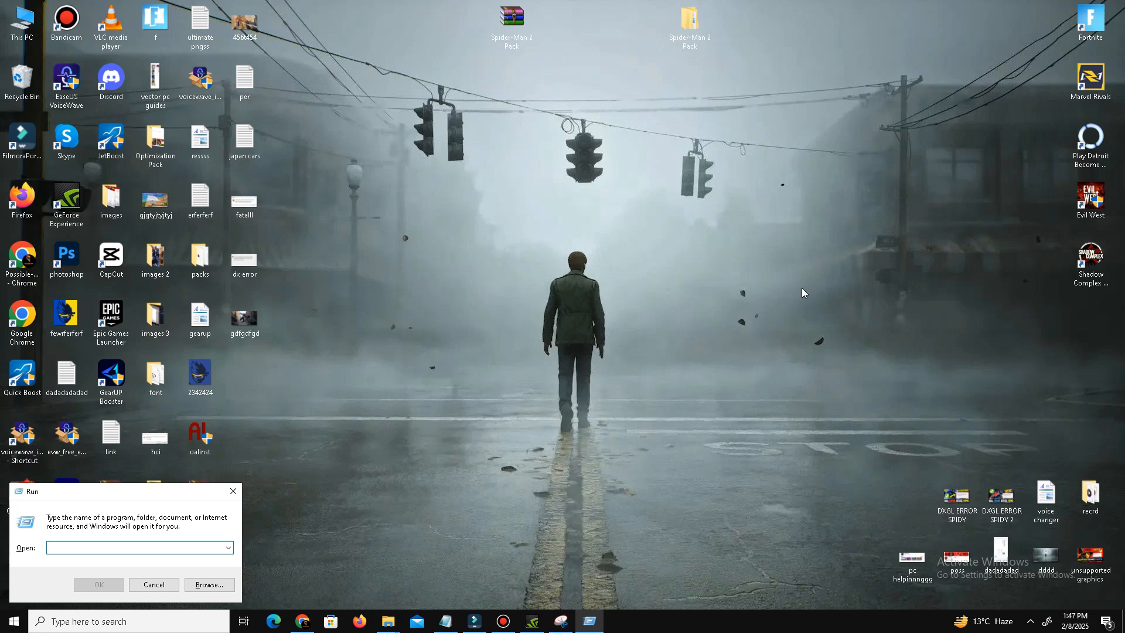
pyautogui.write('%te')
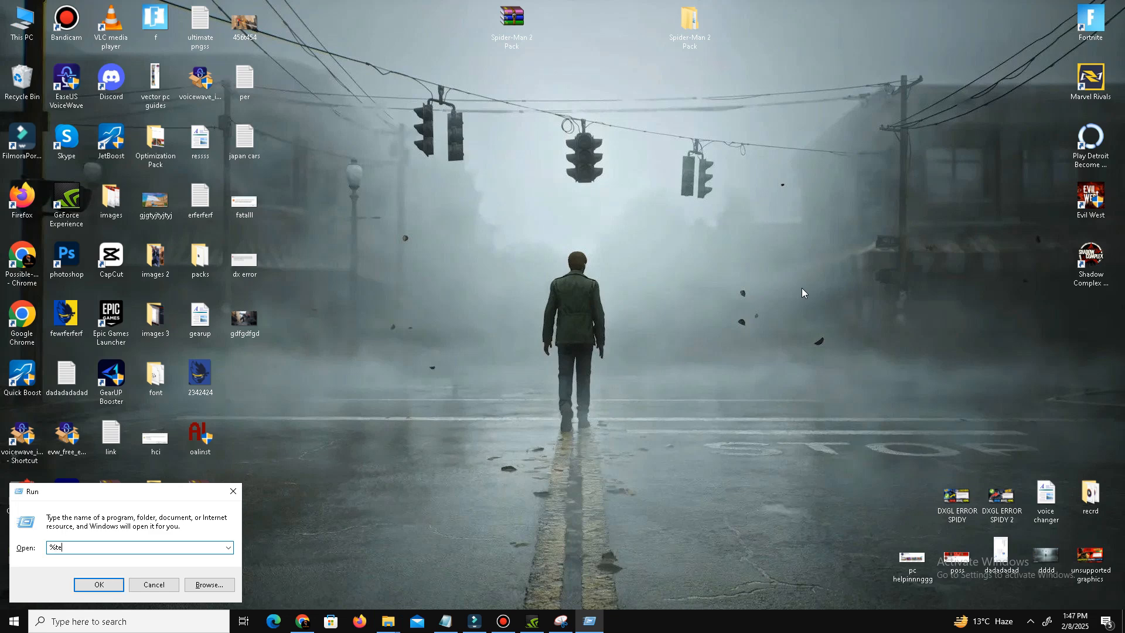
pyautogui.write('mp')
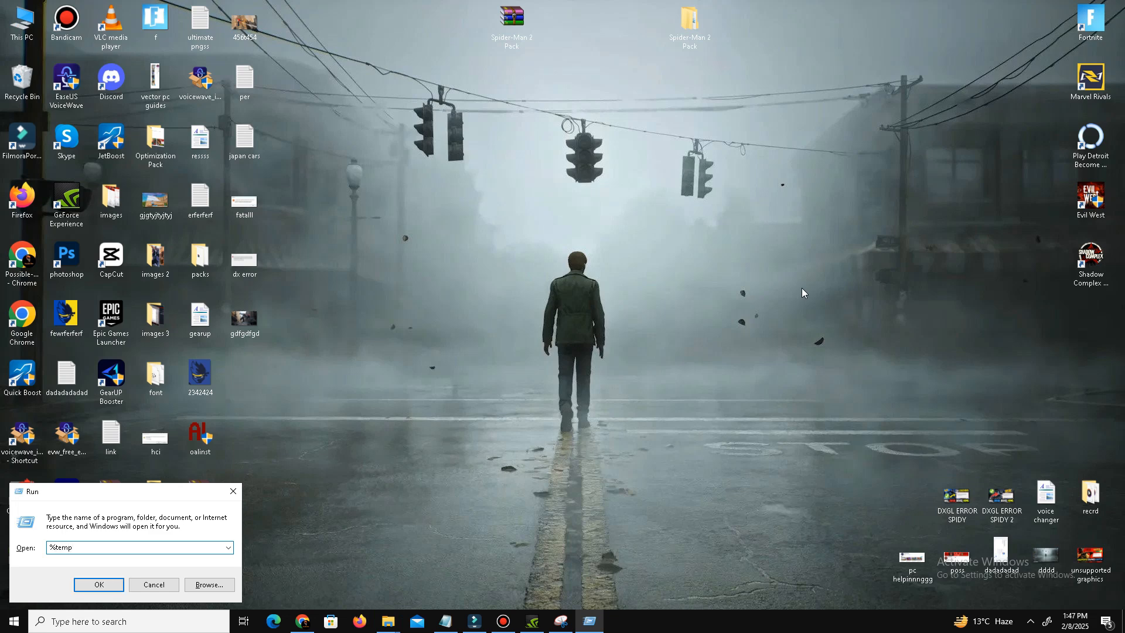
pyautogui.write('%')
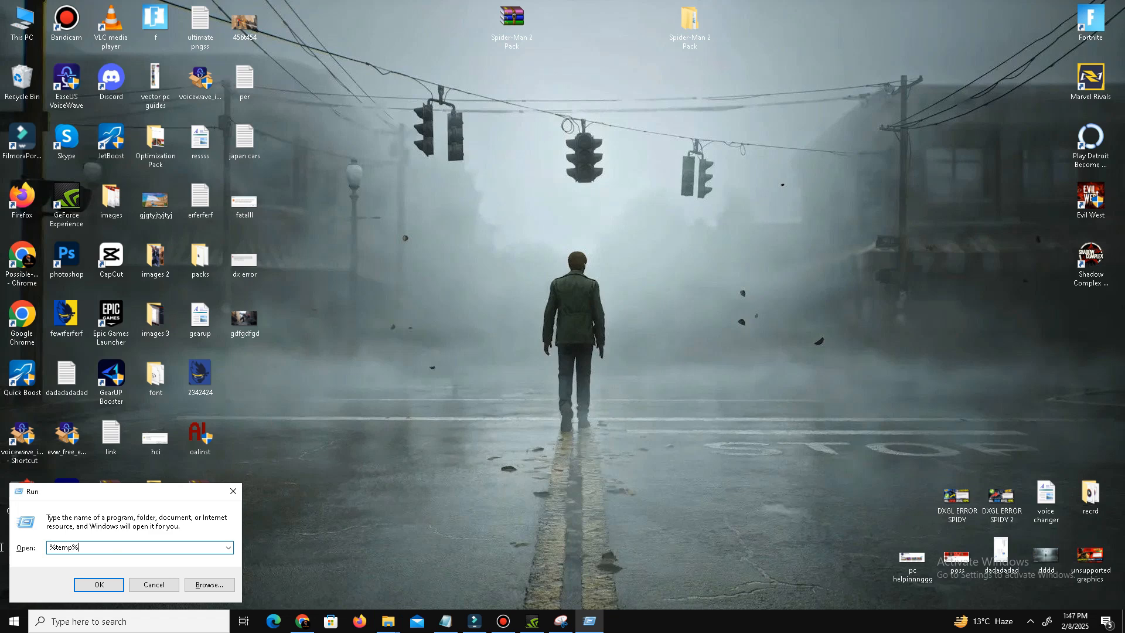
pyautogui.click(99, 584)
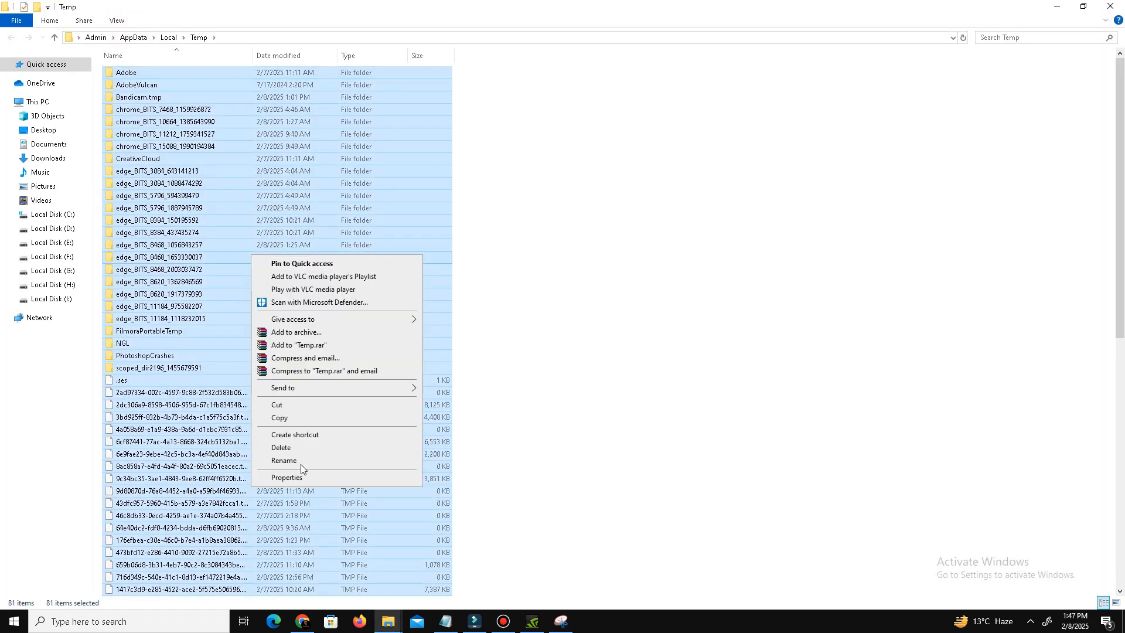
pyautogui.click(281, 447)
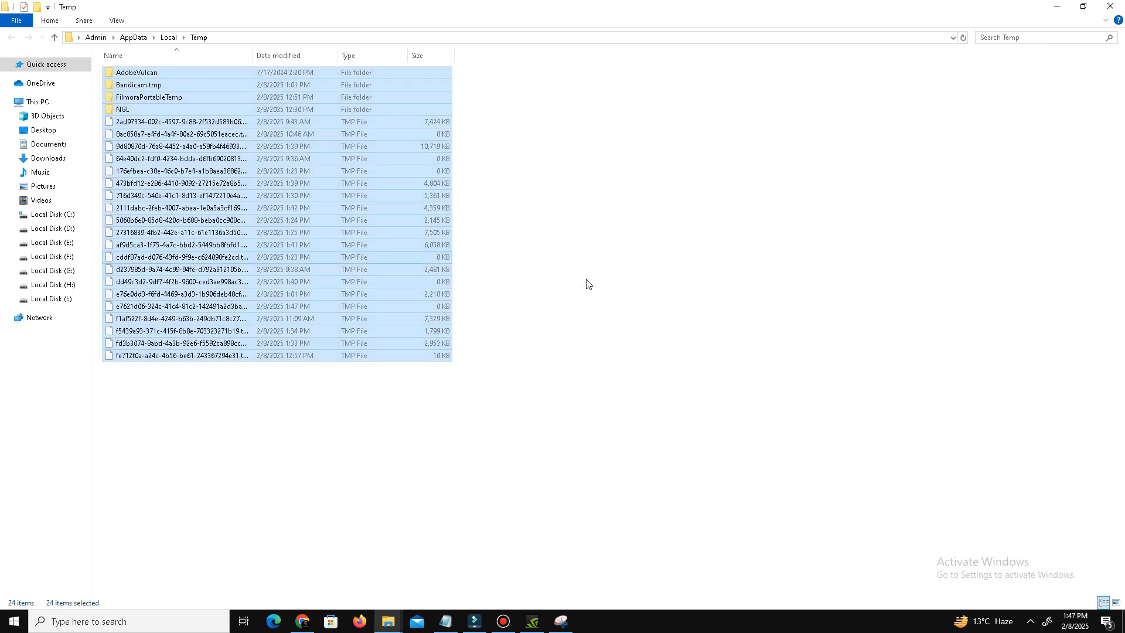
pyautogui.moveTo(489, 194)
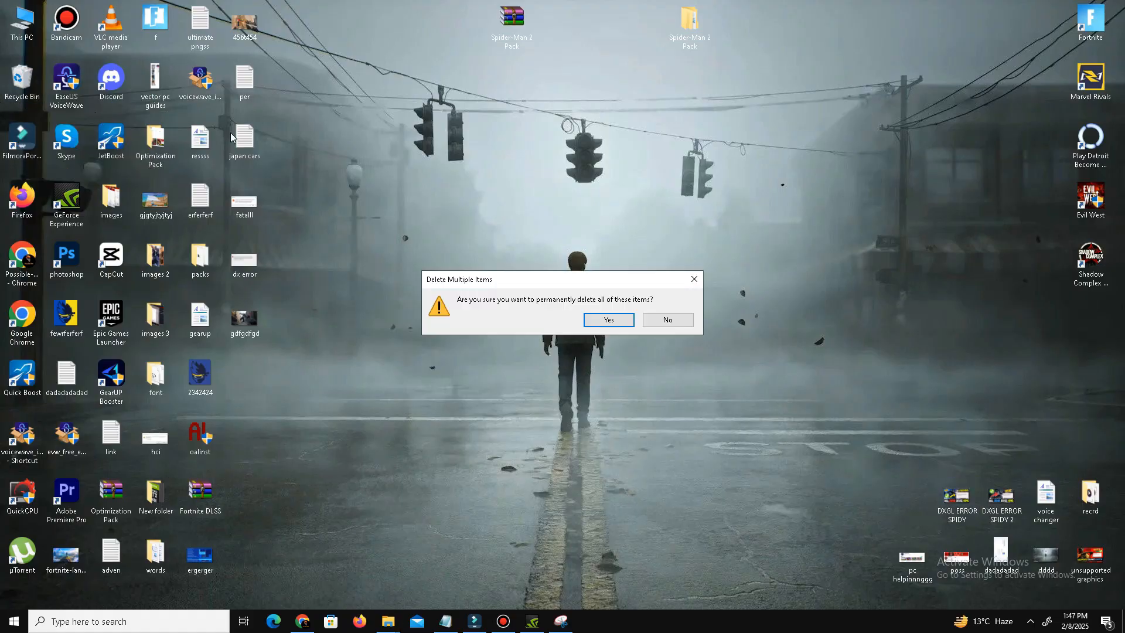
pyautogui.click(607, 319)
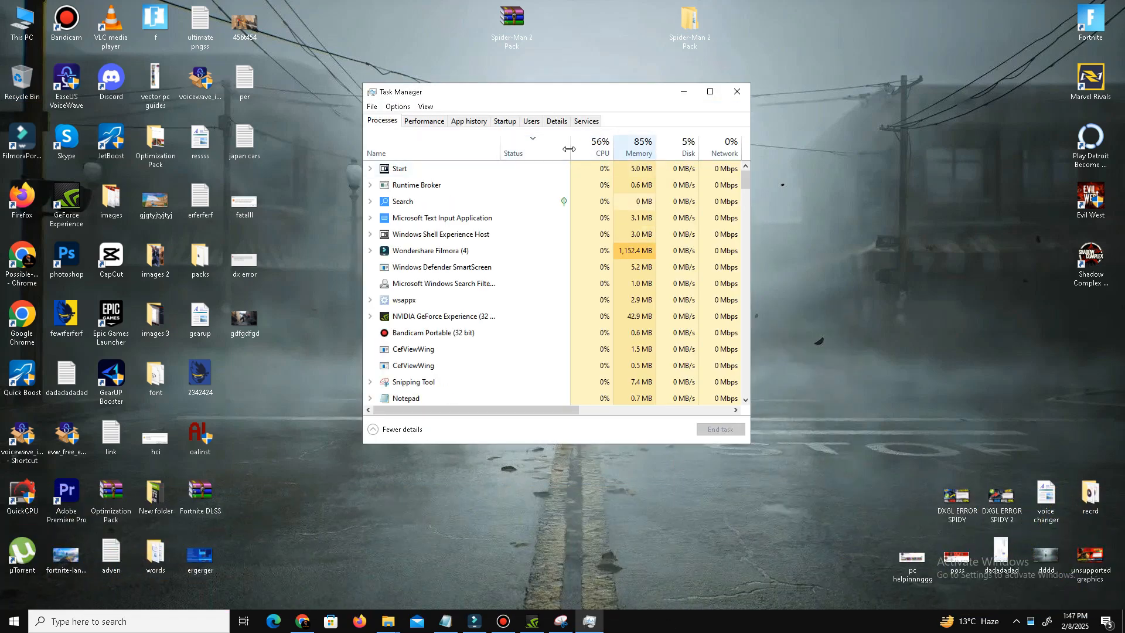
pyautogui.moveTo(575, 154)
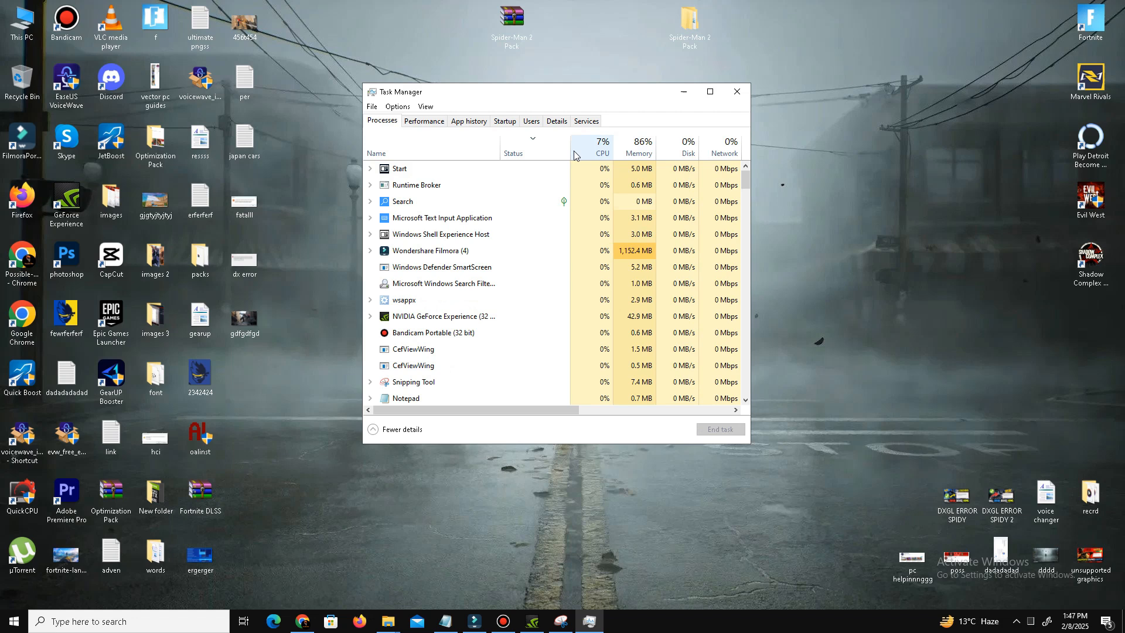
# End the Microsoft Text Input Application task in Task Manager.
pyautogui.rightClick(442, 217)
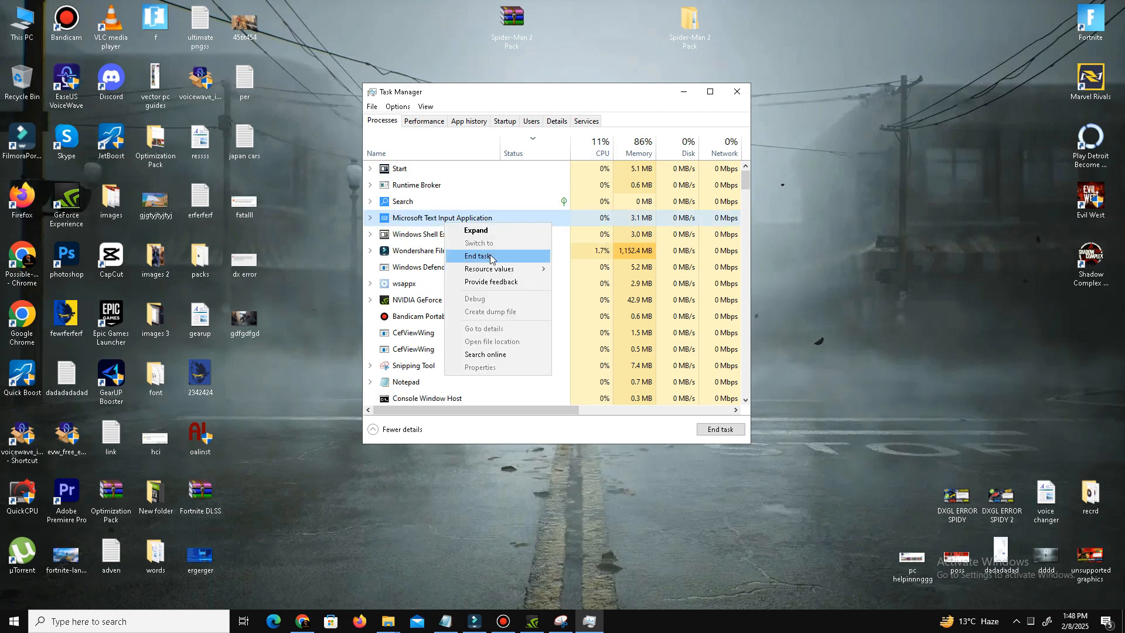